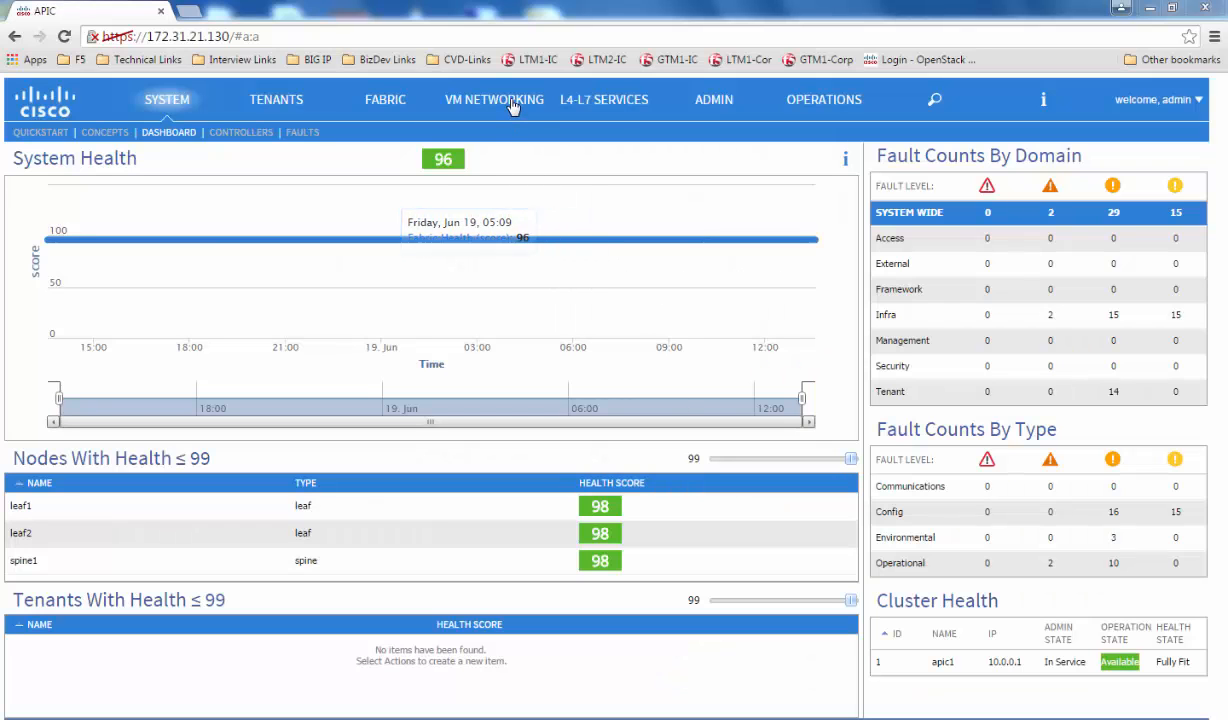
Go to VM Networking Policies to begin a new vCenter domain for the VMware provider
left_click(492, 100)
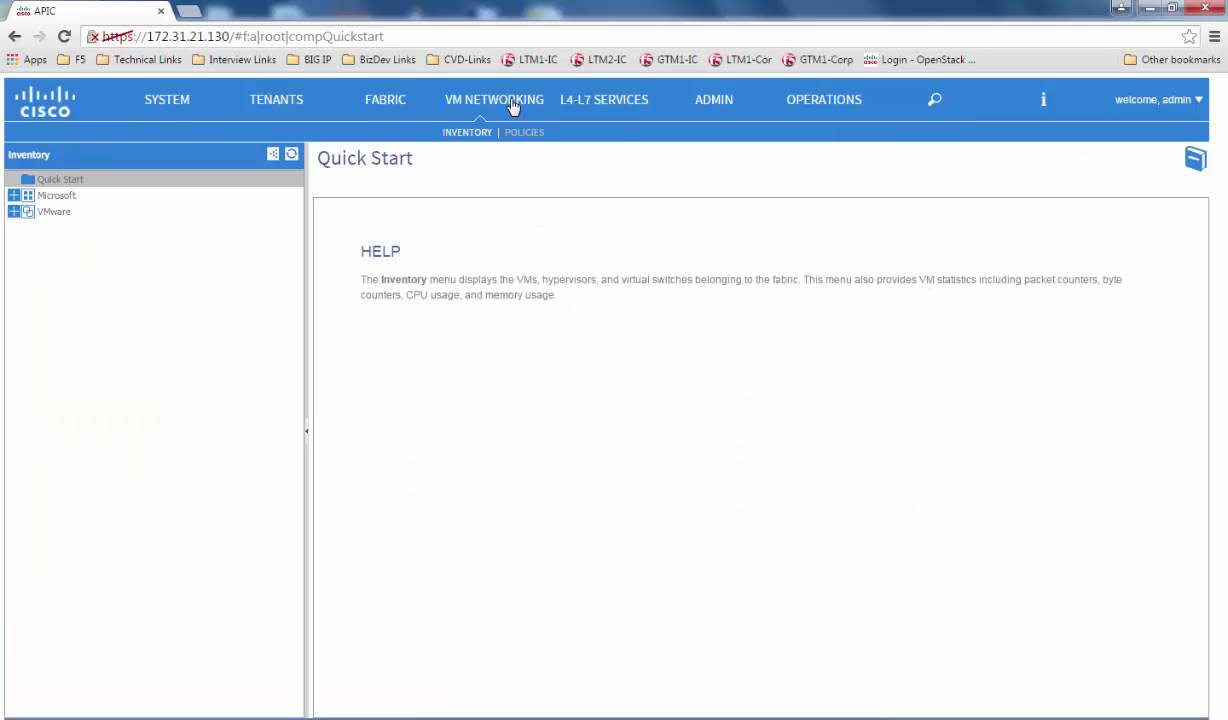
left_click(524, 132)
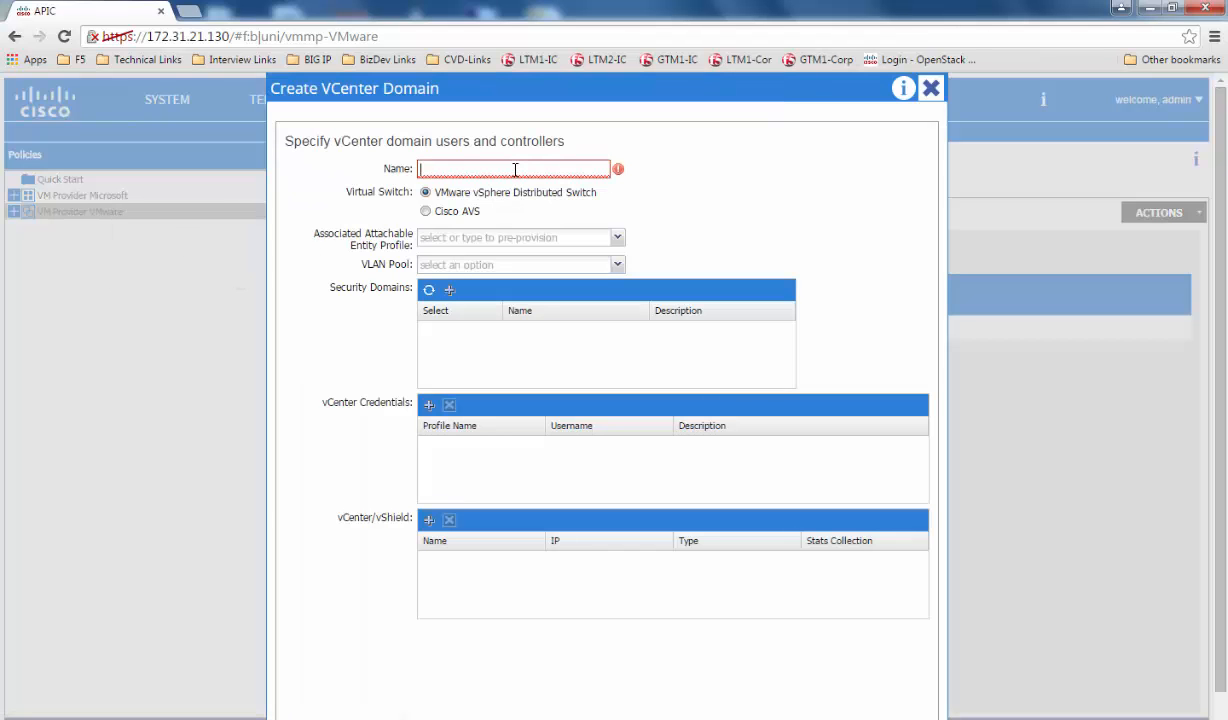
Name the domain vCenterTest with entity profile vmm-profile and VLAN pool vlans(dynamic)
type("vc")
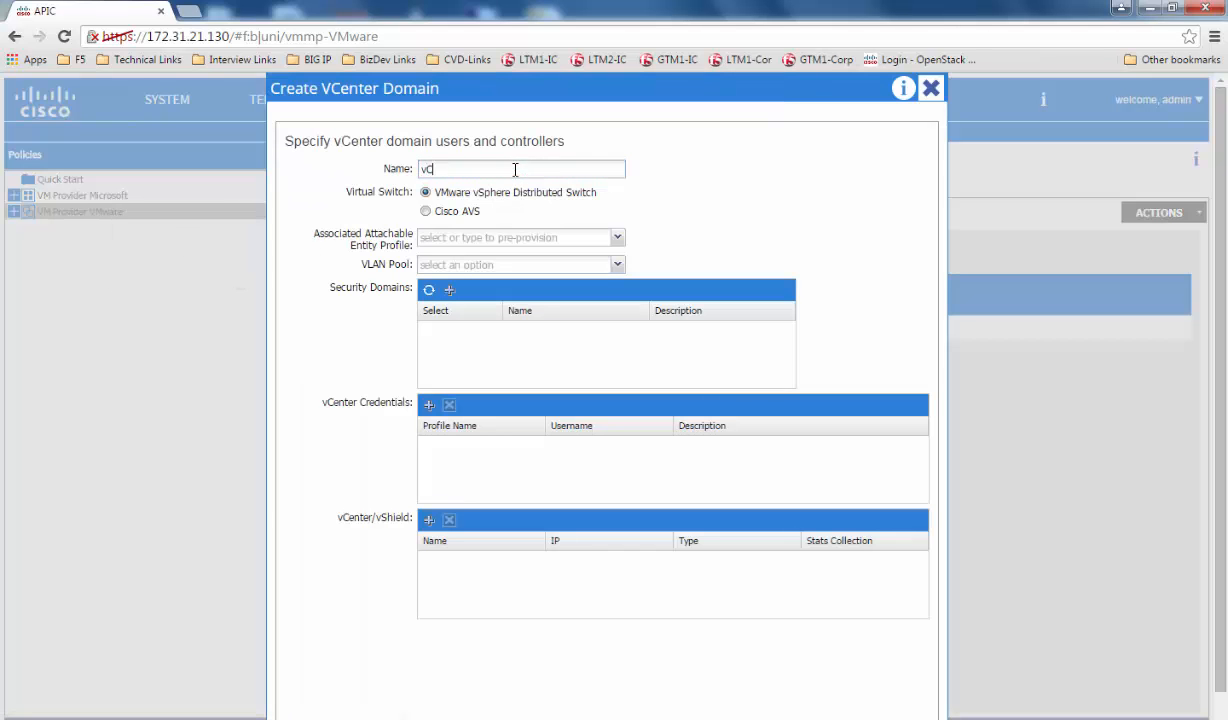
type("enterTest")
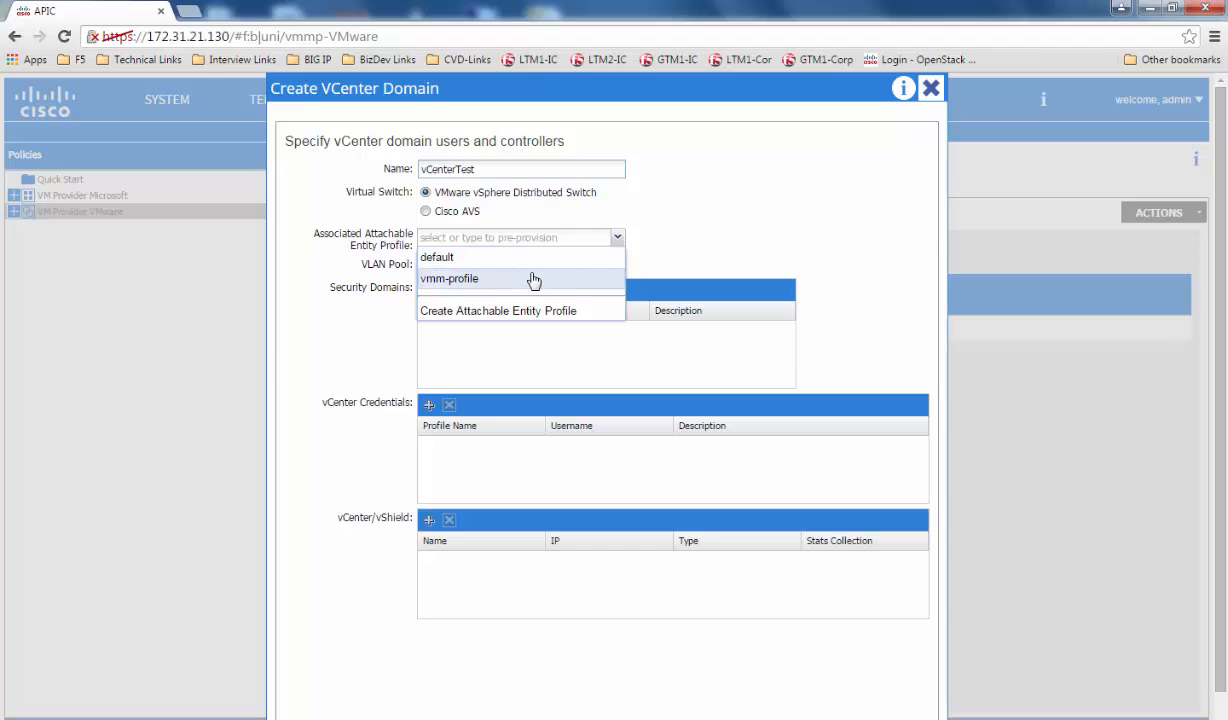
left_click(450, 278)
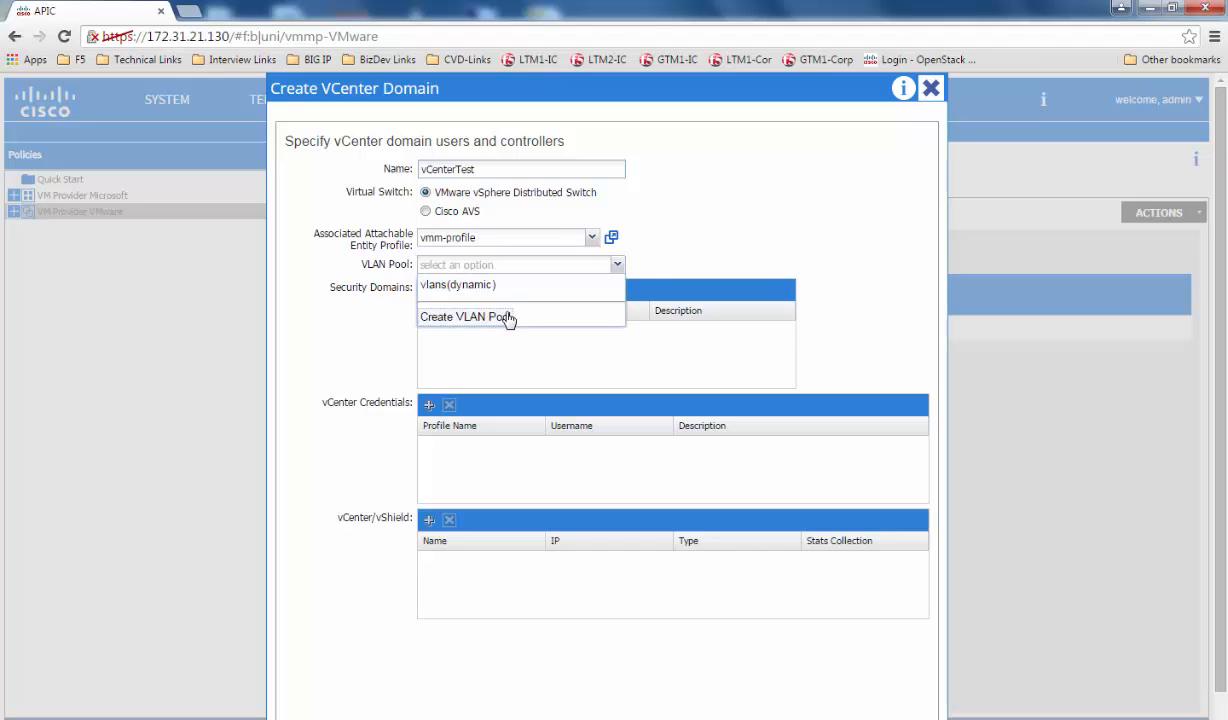
left_click(456, 284)
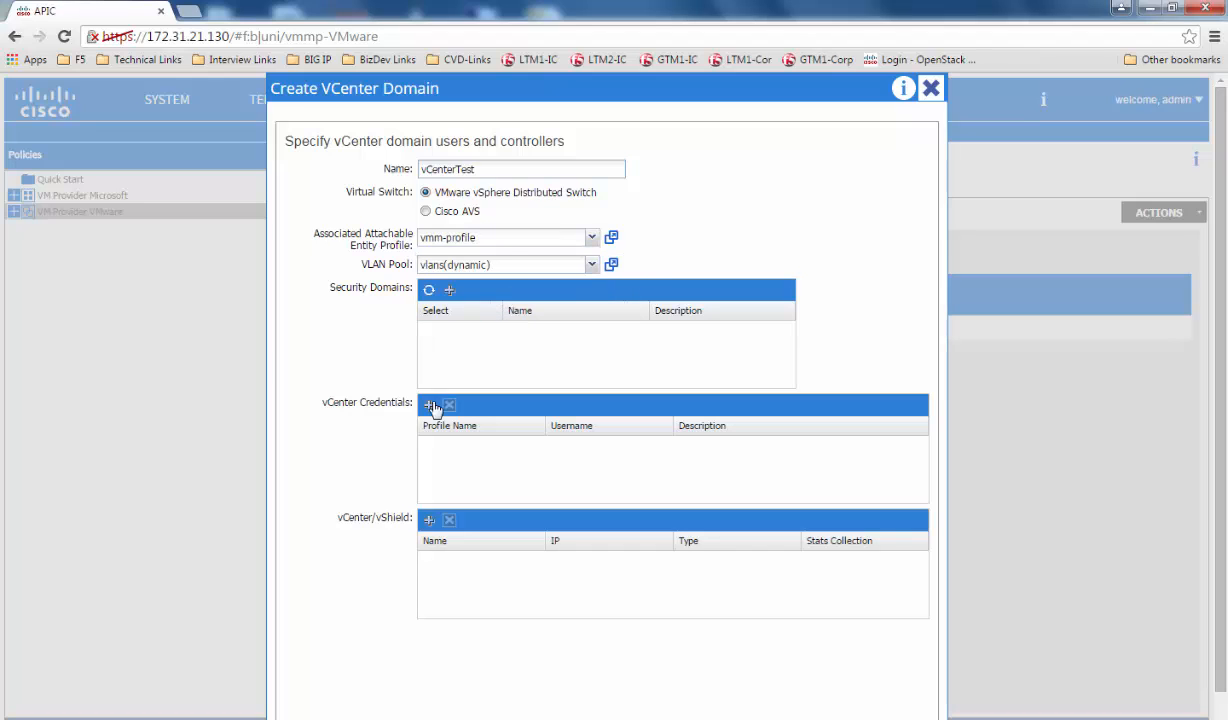
left_click(430, 404)
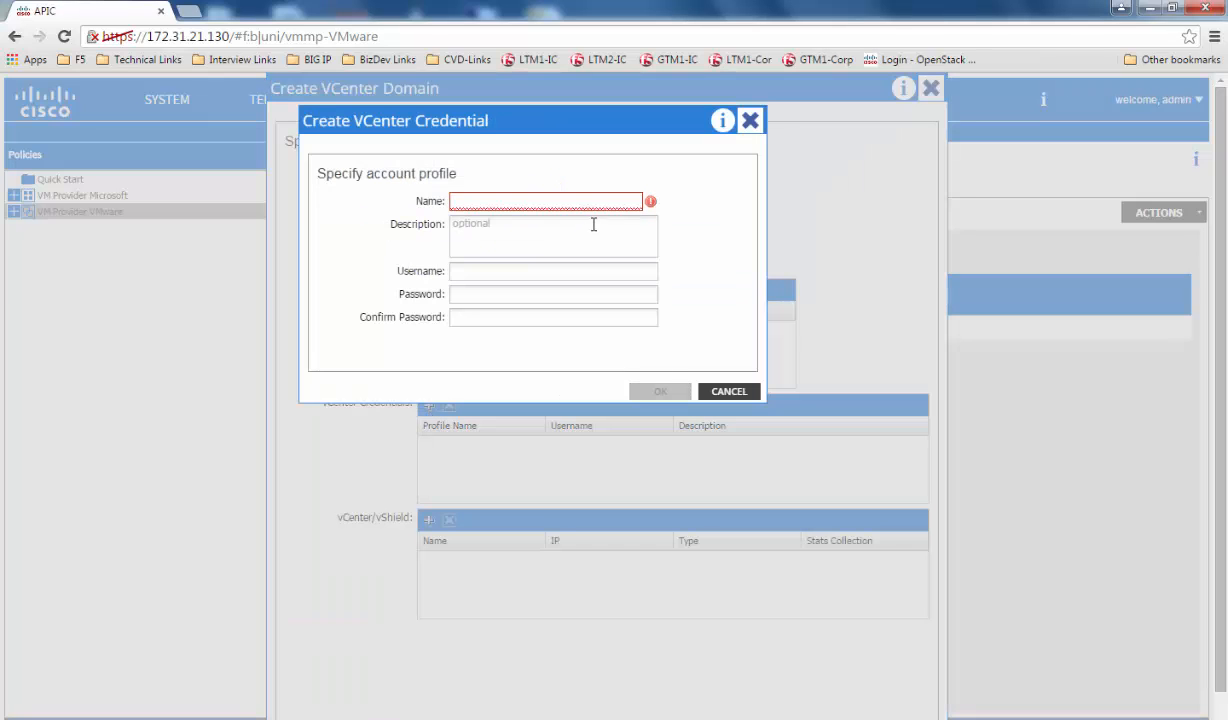
type("vc")
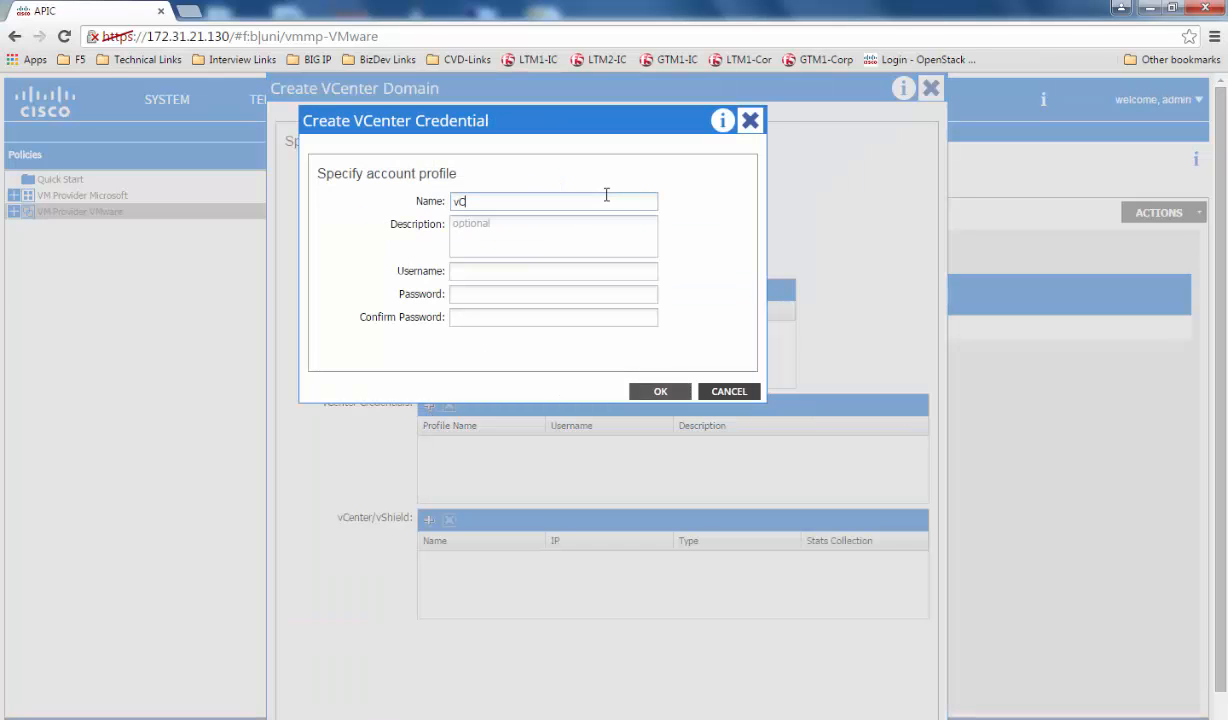
type("CenterCred")
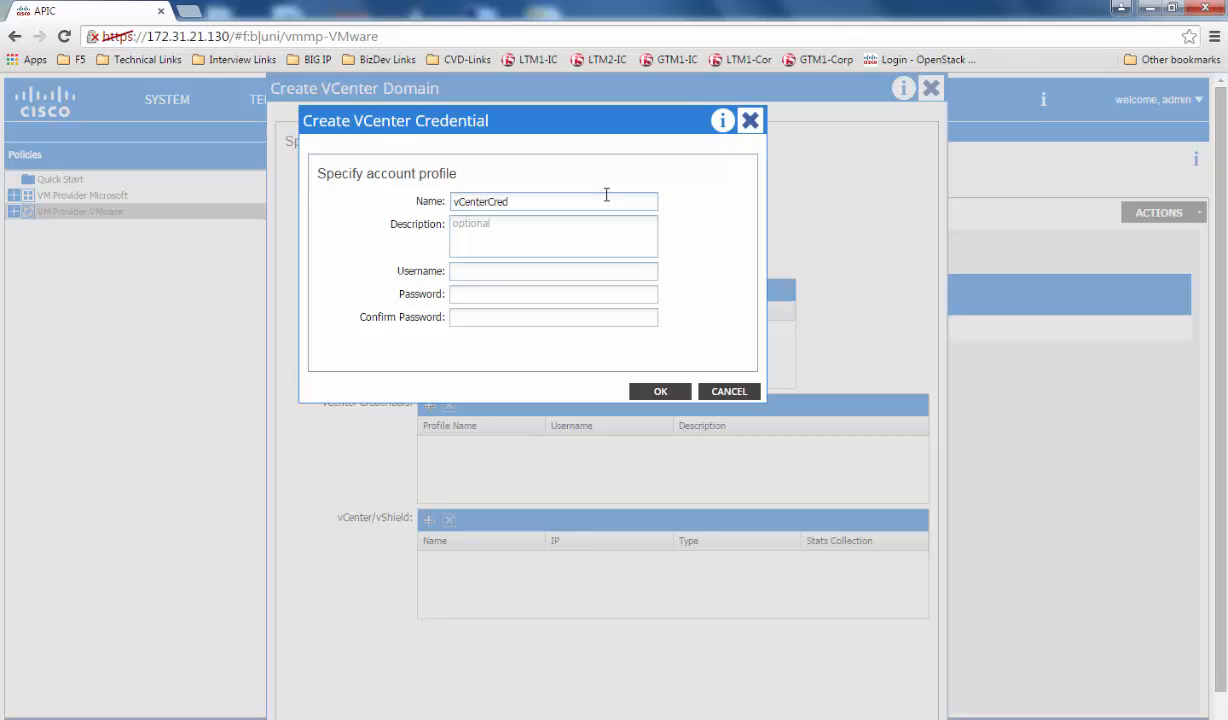
type("administ")
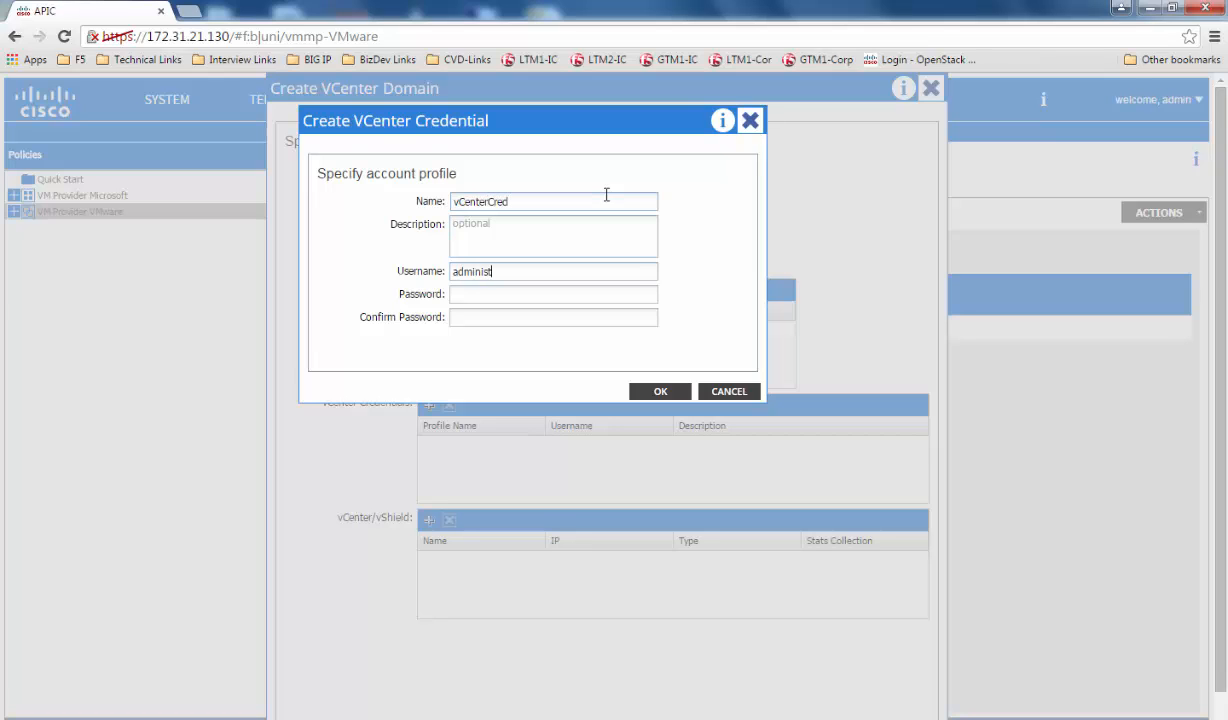
type("rator@vs")
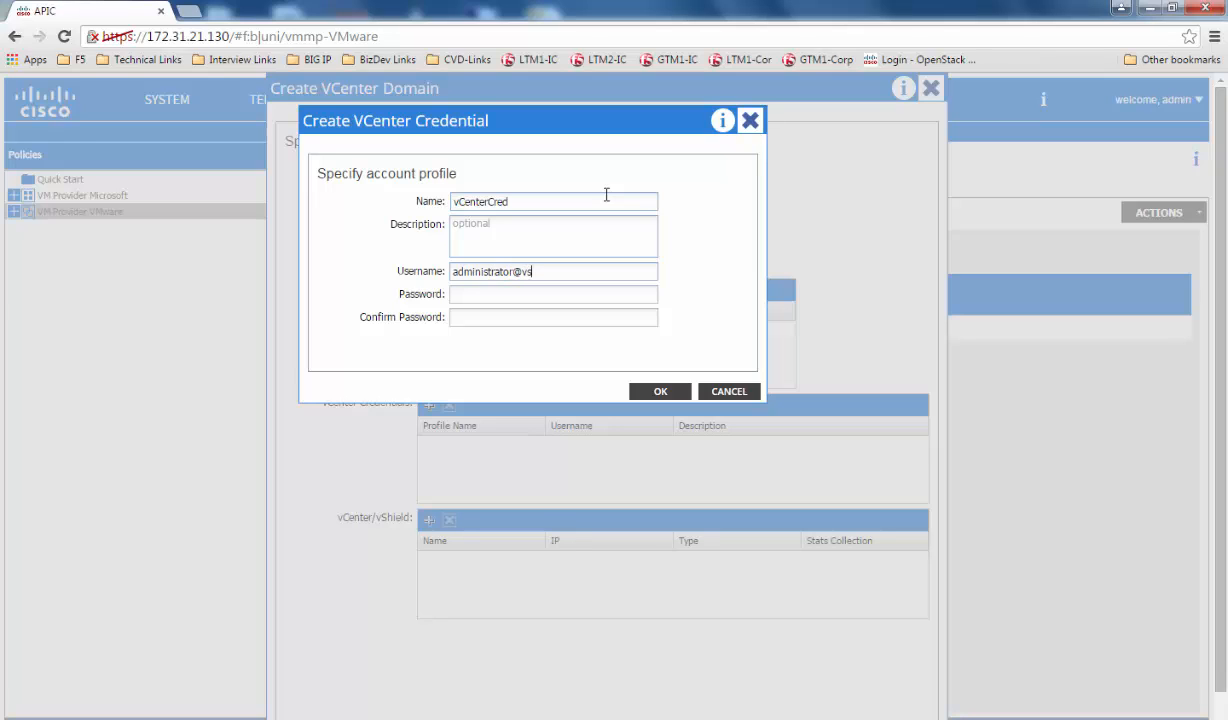
type("phere.local")
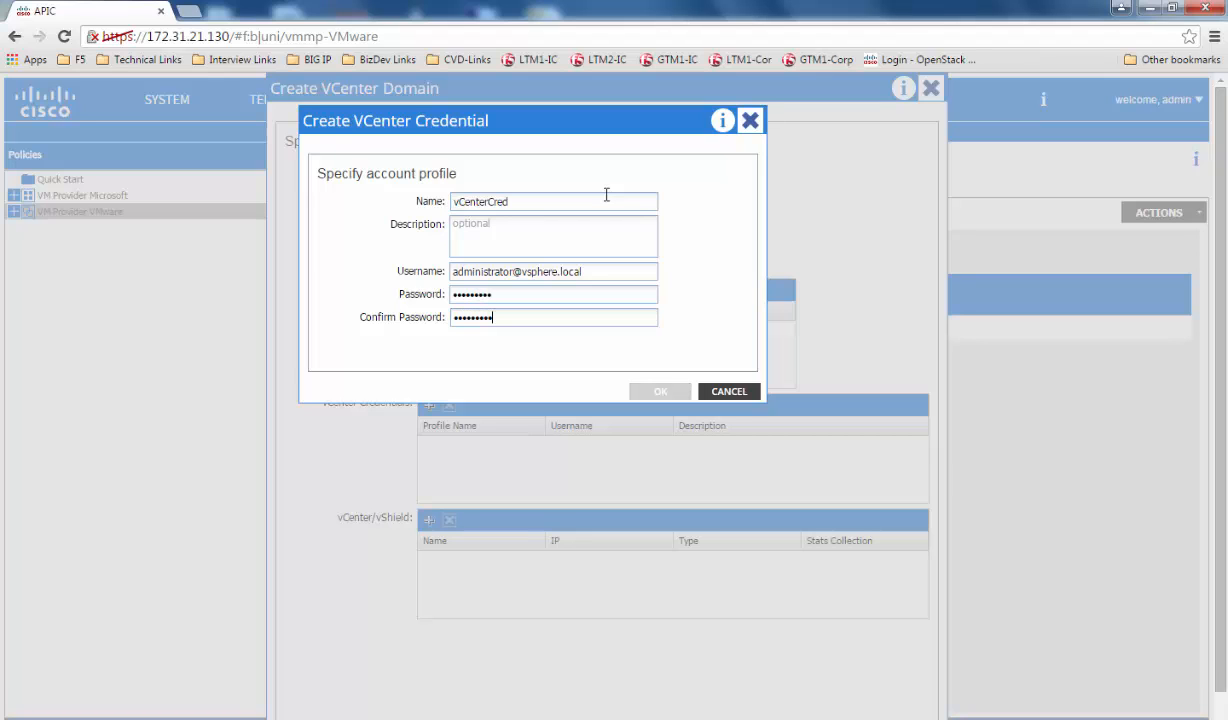
Save vCenterCred and add controller vCentercontroller at 172.31.21.23 with DVS version 5.5
left_click(660, 390)
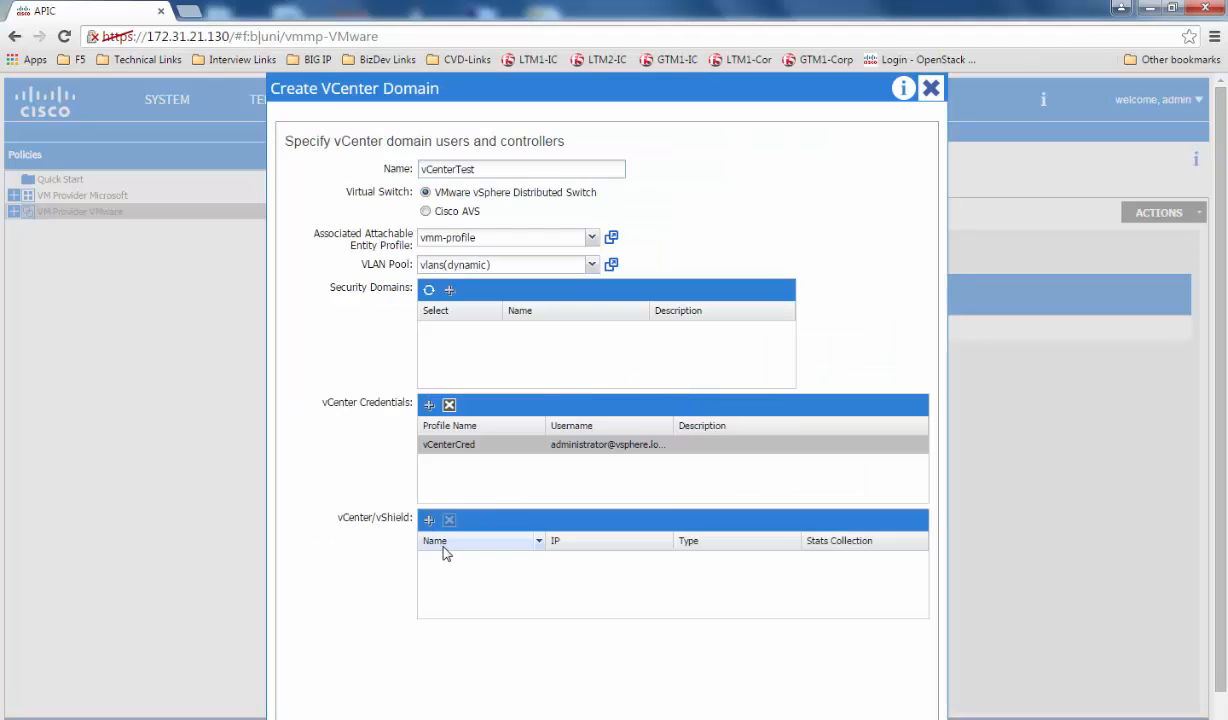
left_click(428, 520)
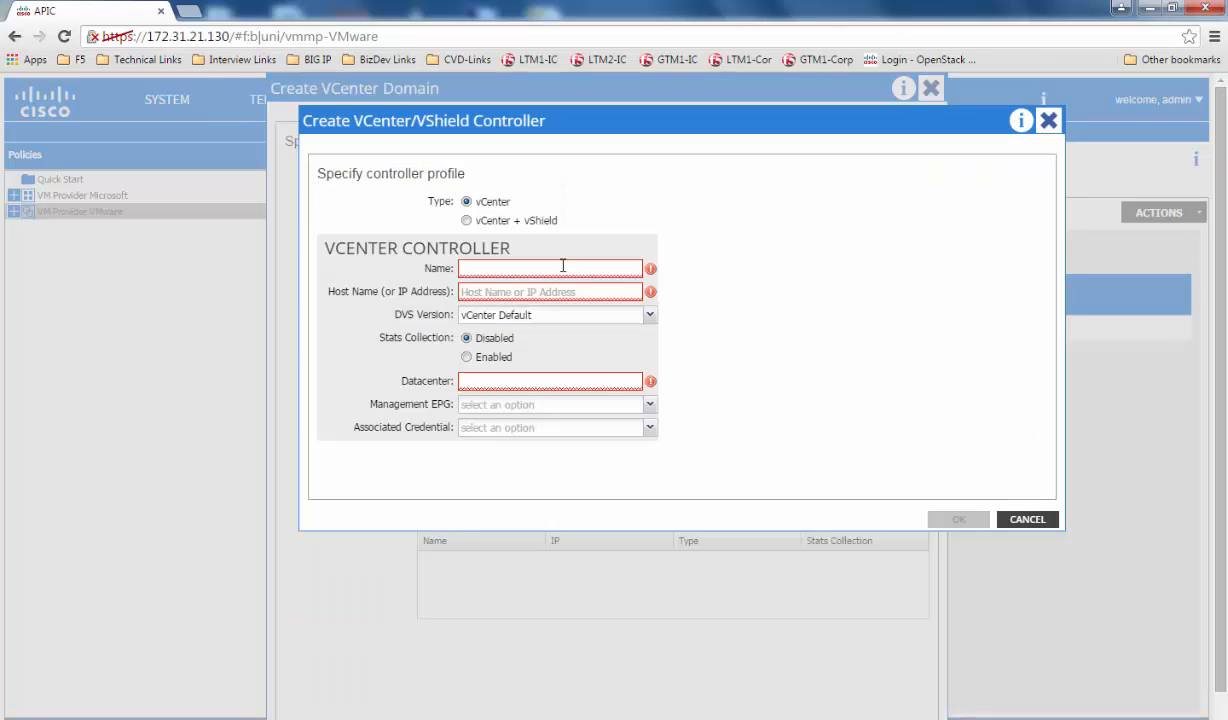
type("vCentercontroller")
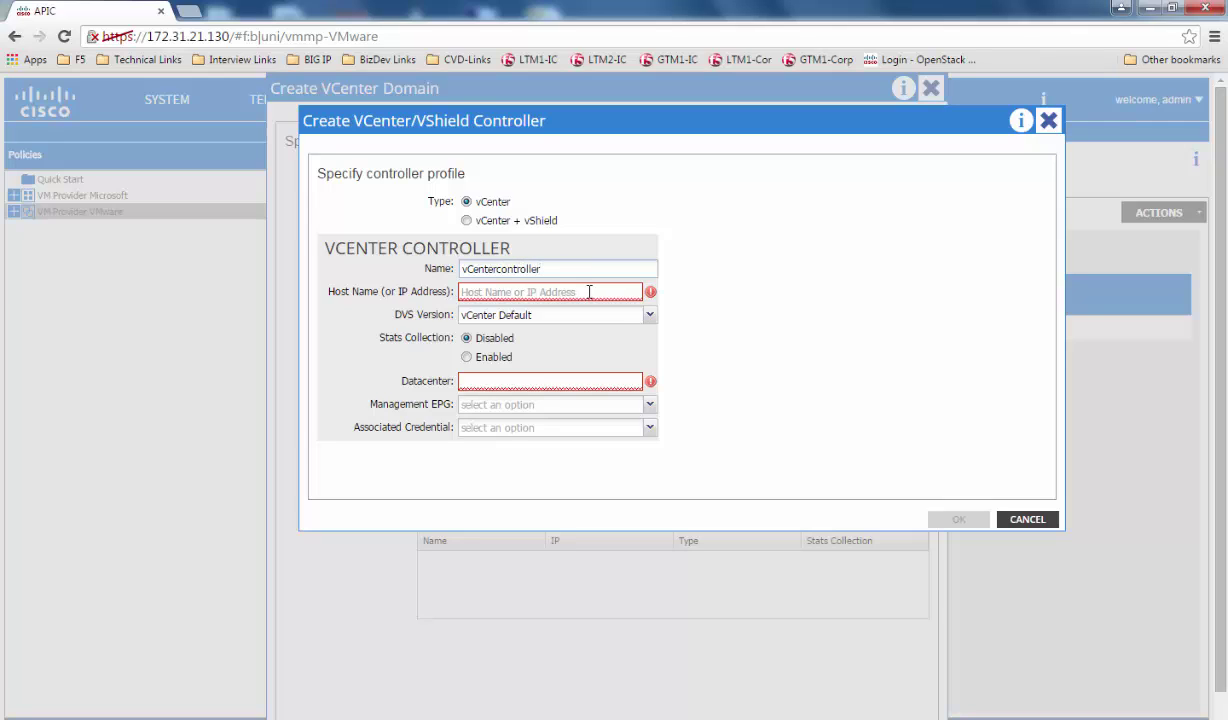
type("172.31.21.23")
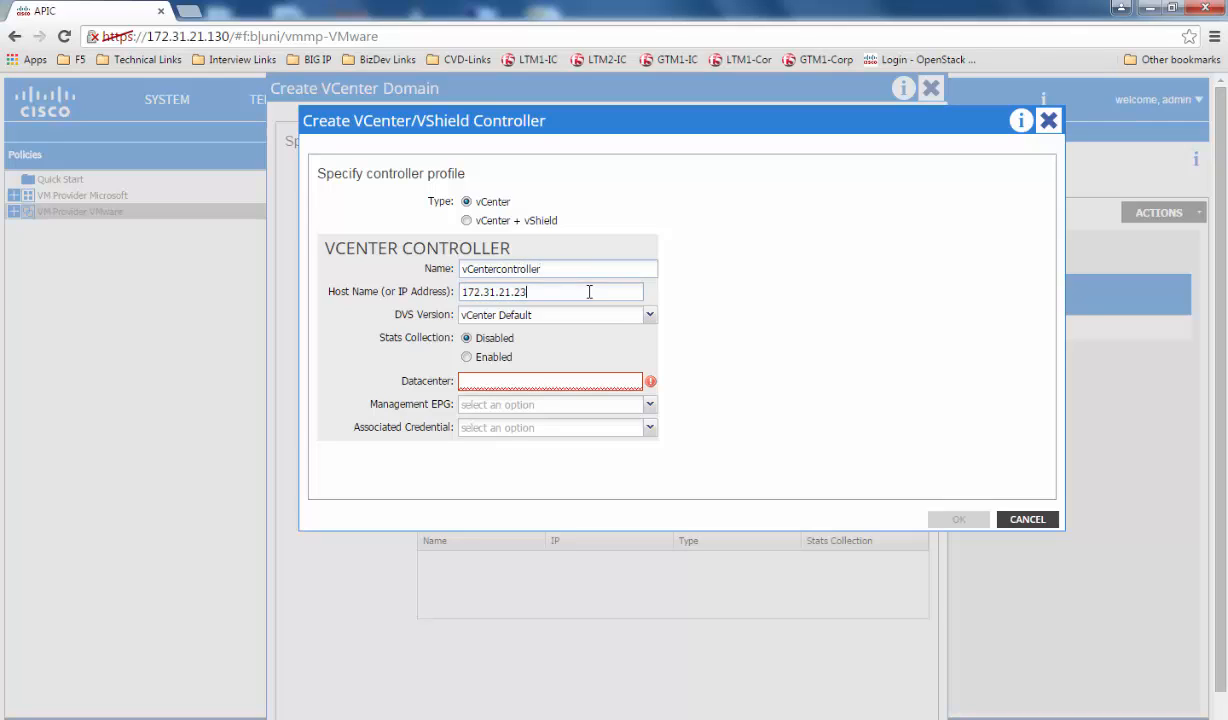
left_click(648, 314)
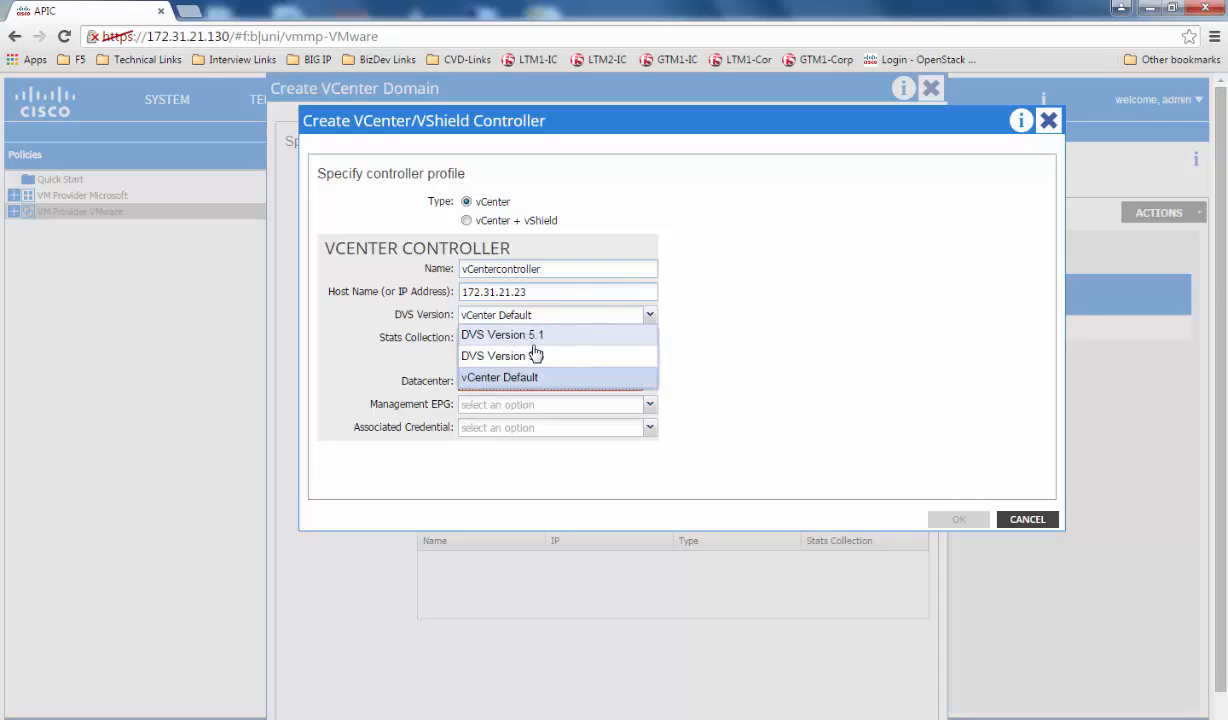
left_click(504, 356)
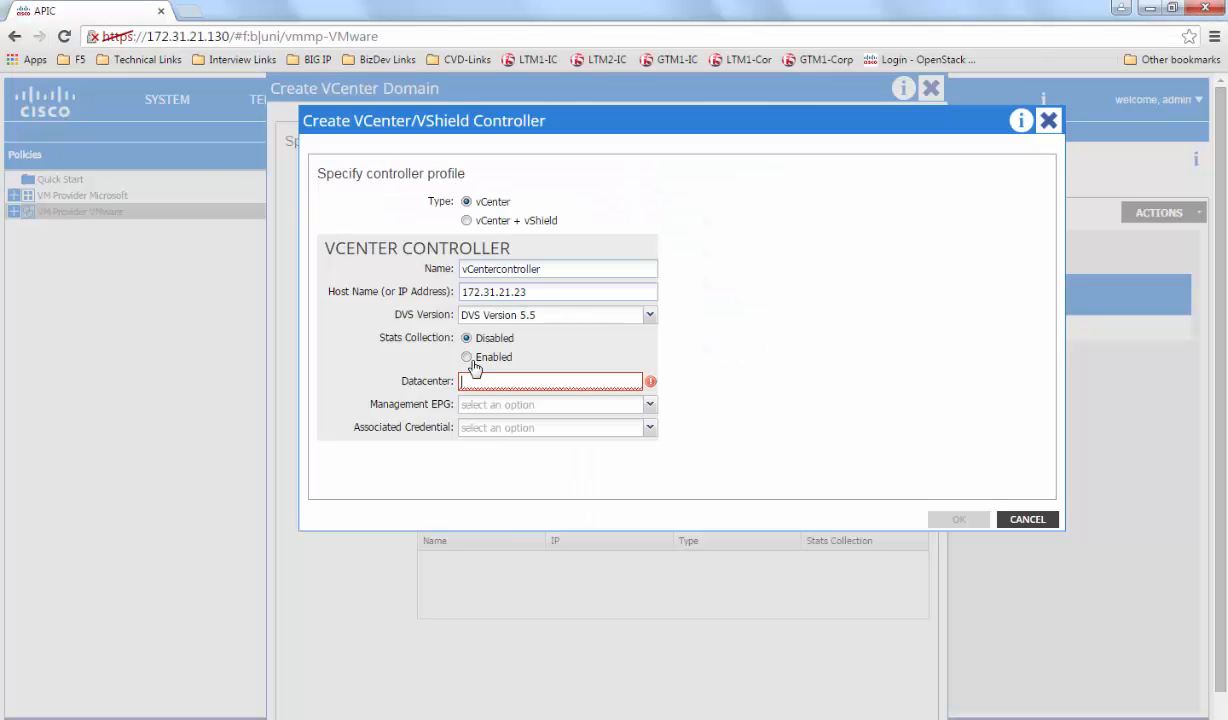
Set the controller's datacenter to F5BD and its credential to vCenterCred
type("F")
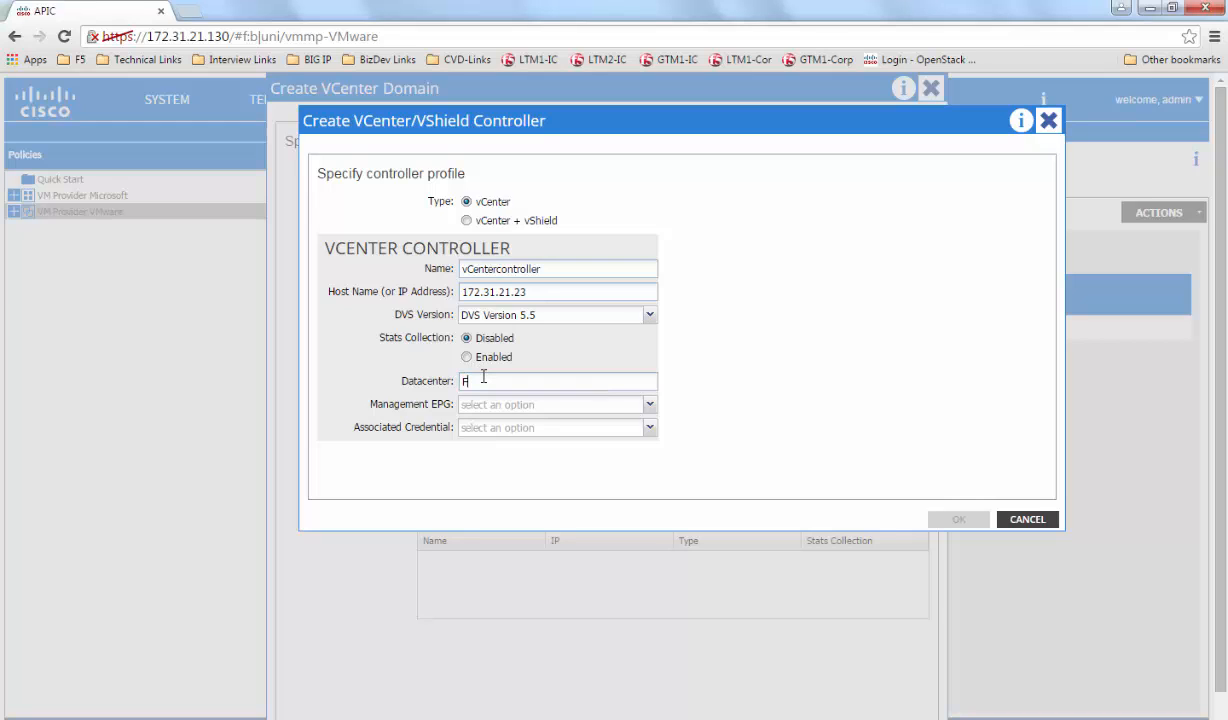
type("5BB")
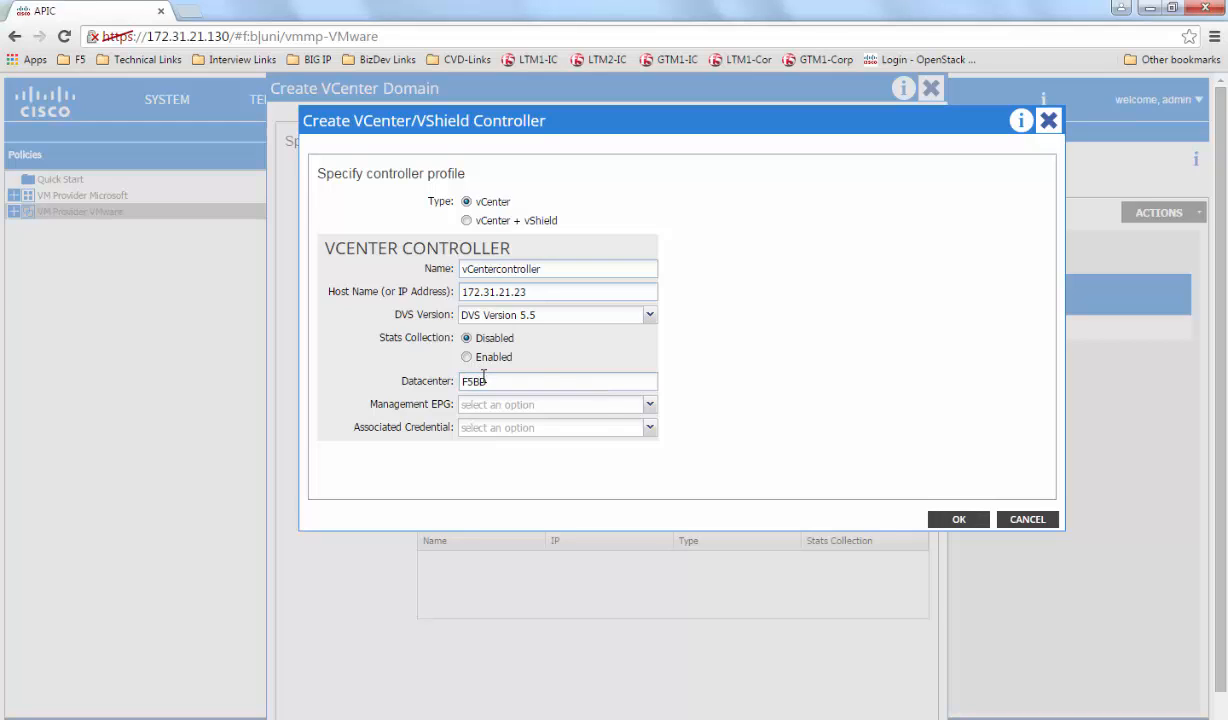
left_click(648, 428)
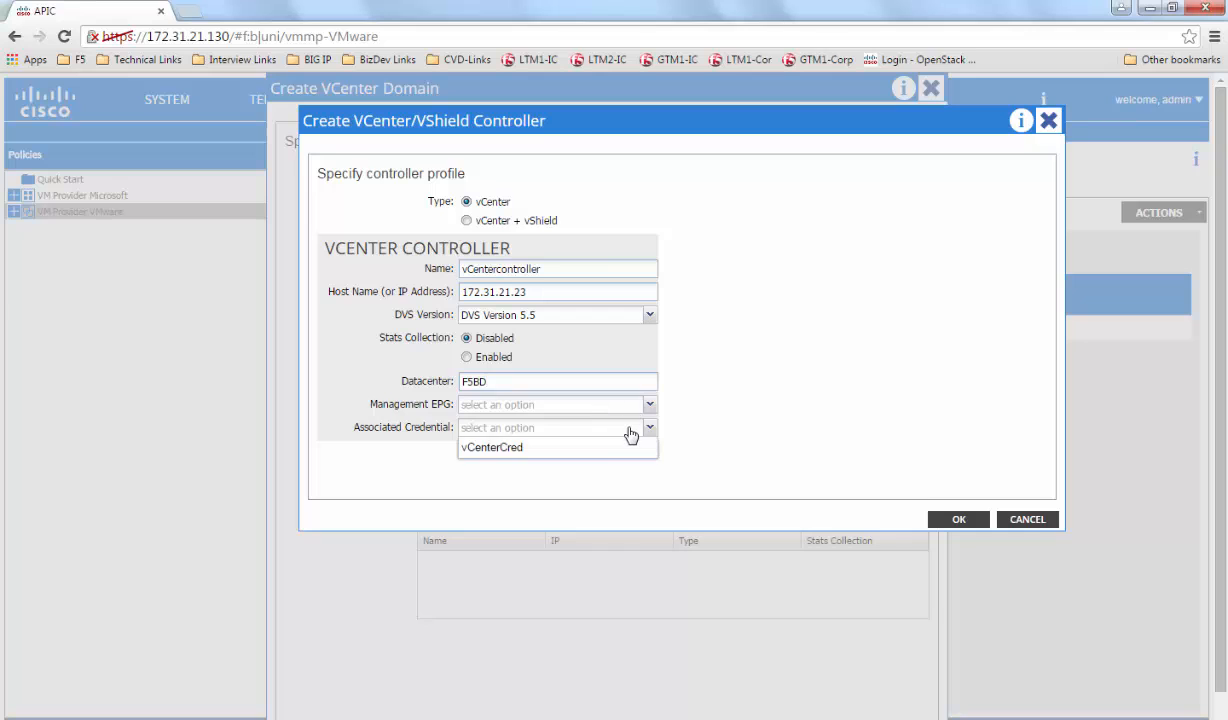
left_click(492, 448)
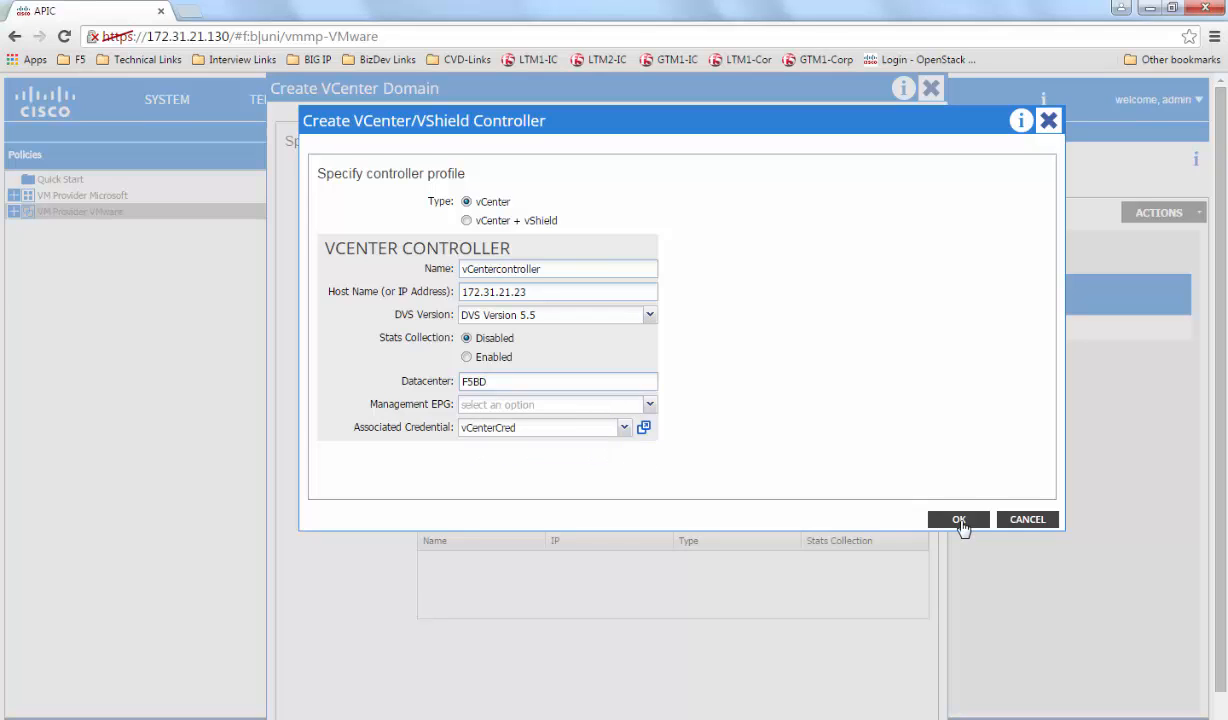
Save the controller profile and submit the vCenterTest domain
left_click(958, 520)
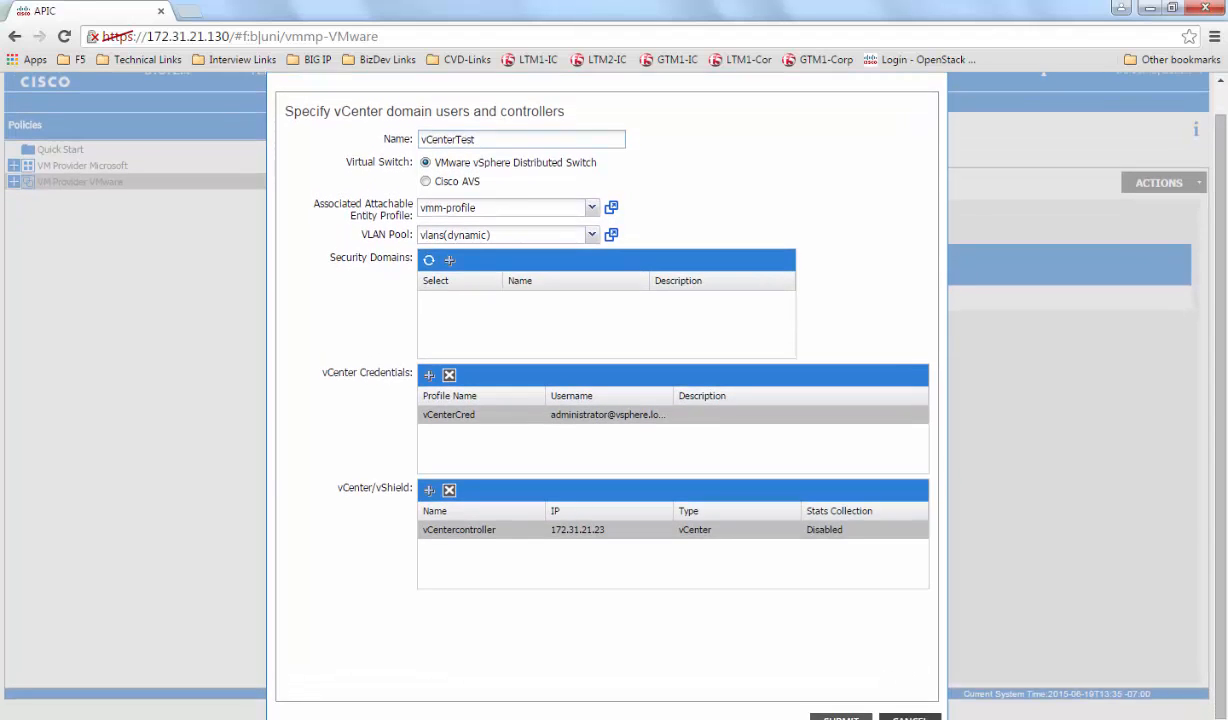
left_click(840, 716)
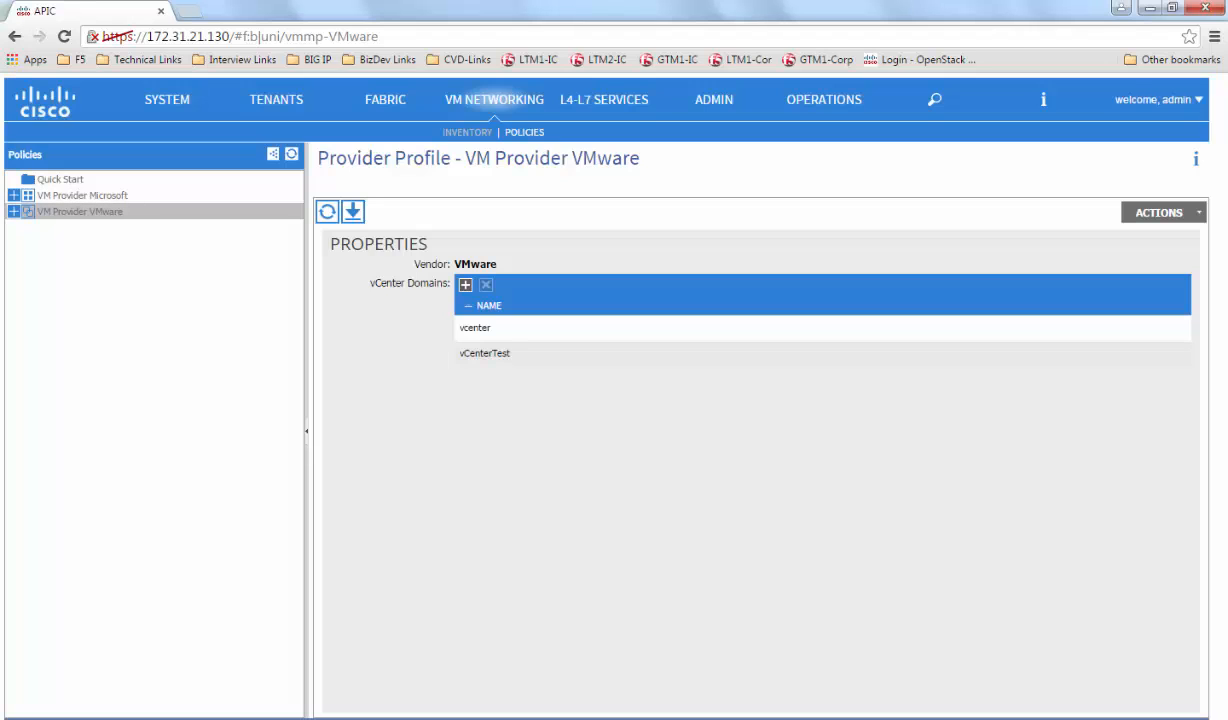
mouse_move(508, 352)
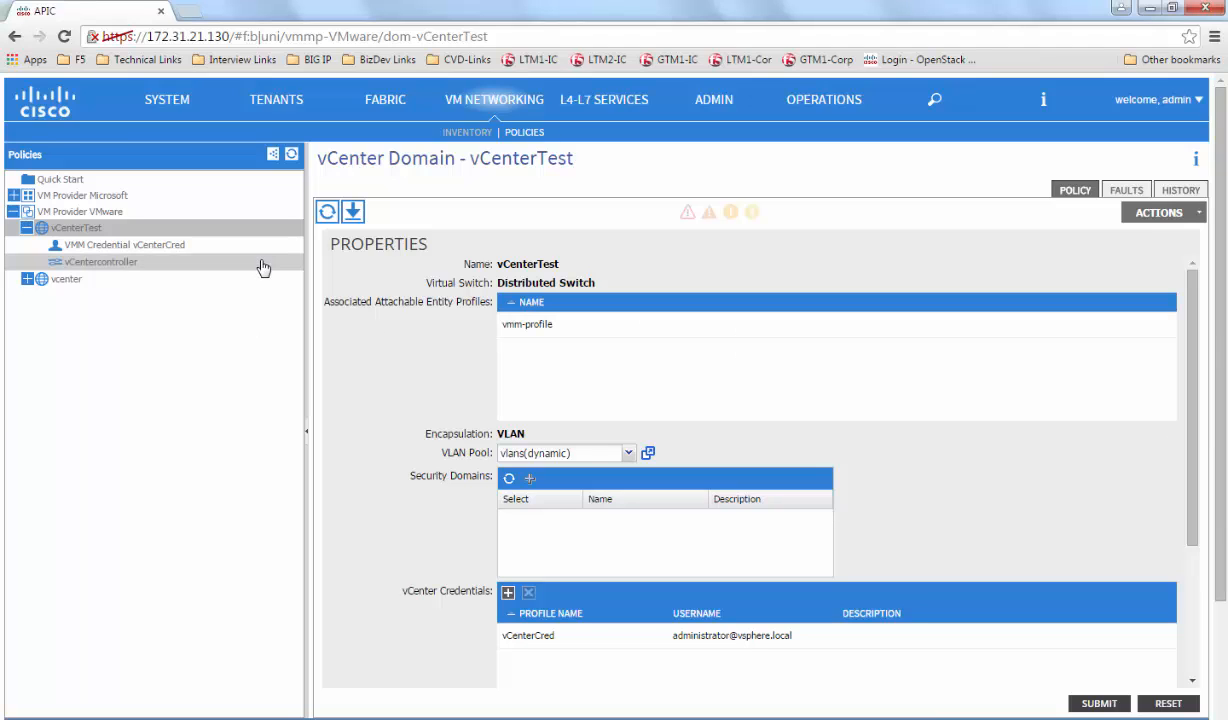
Expand the inventory to vCenterTest's vCentercontroller, hypervisor 172.31.21.15 and its virtual machines
left_click(468, 132)
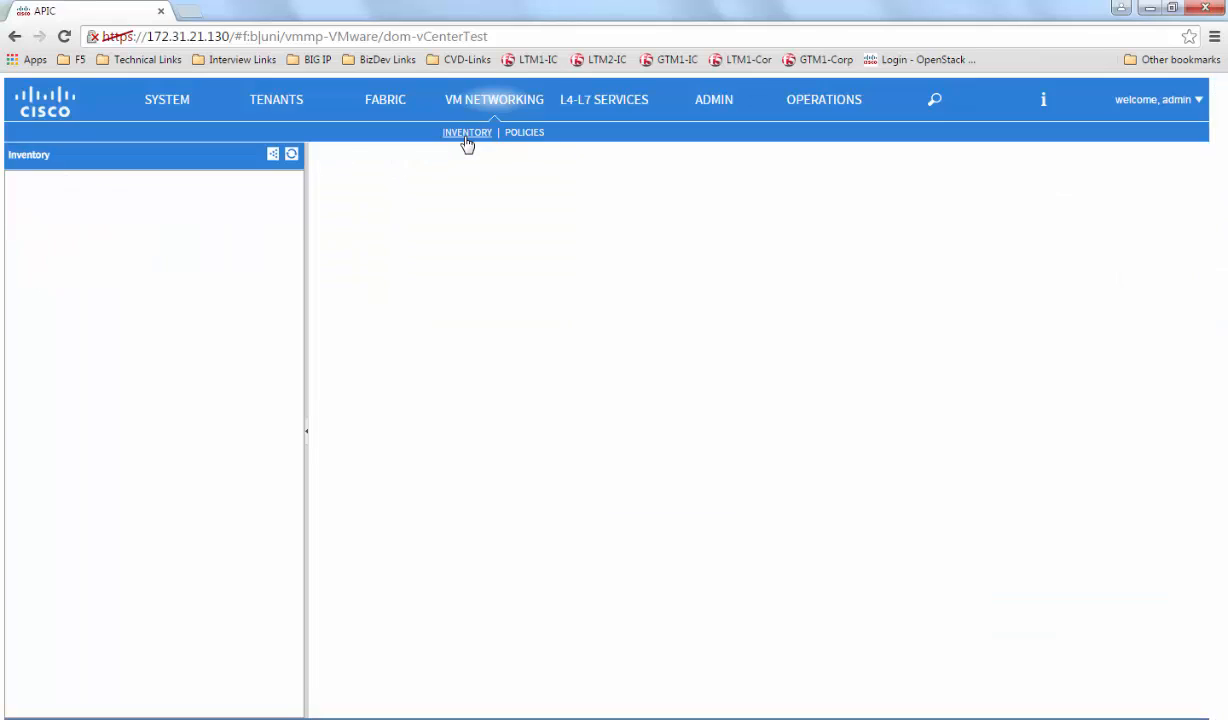
left_click(468, 132)
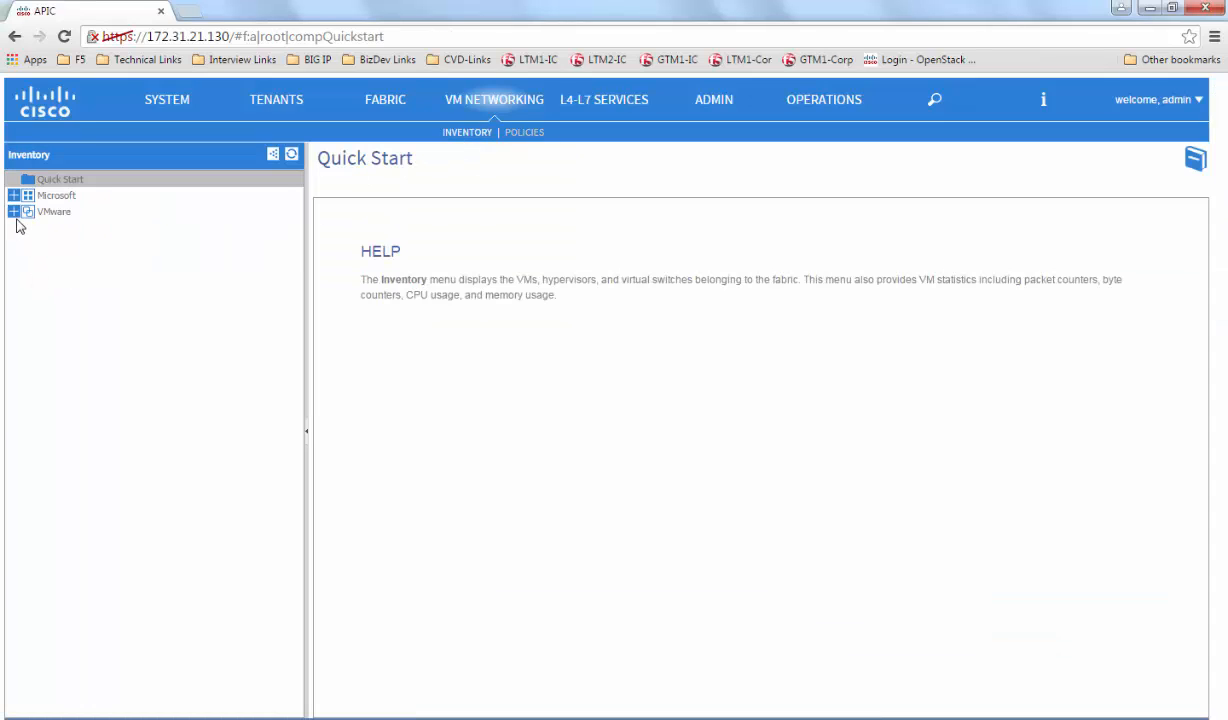
left_click(14, 212)
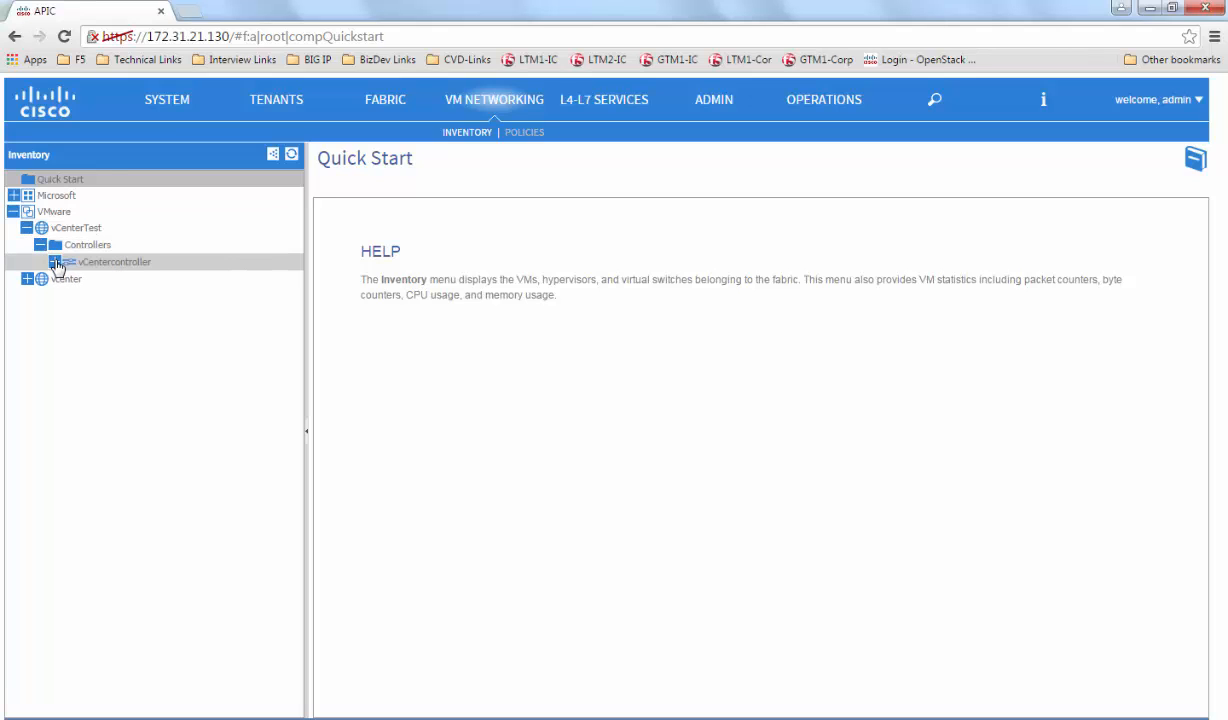
left_click(54, 260)
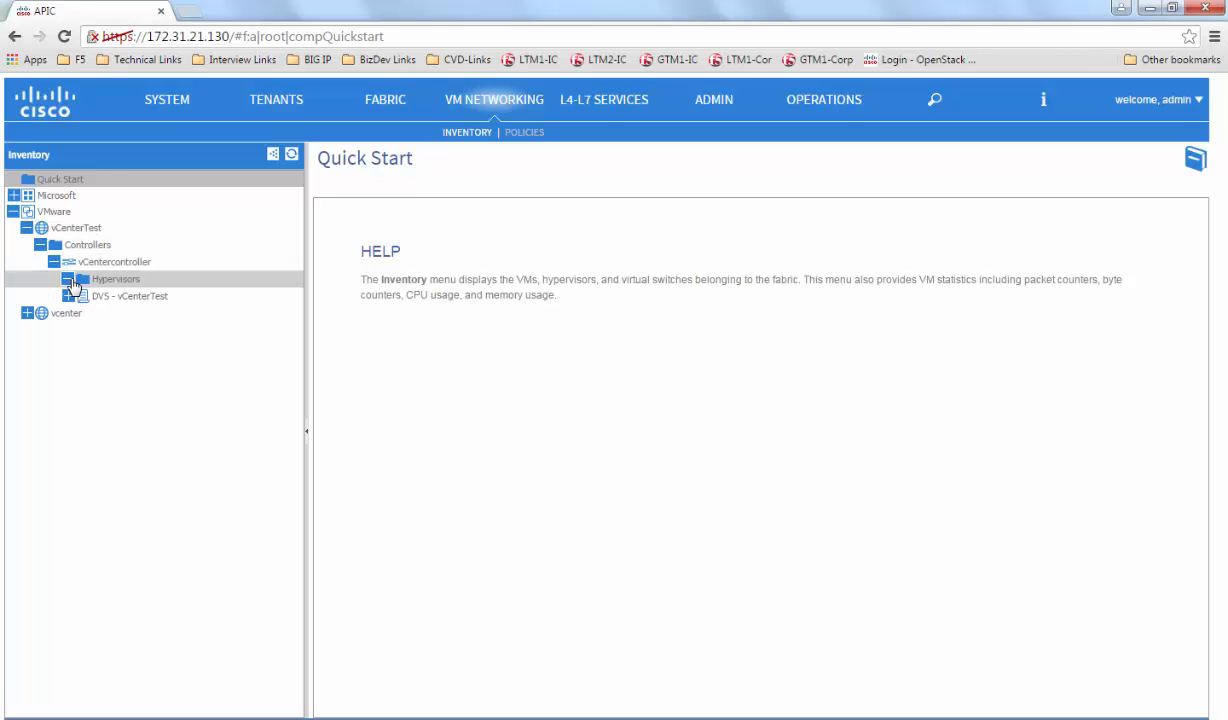
left_click(80, 280)
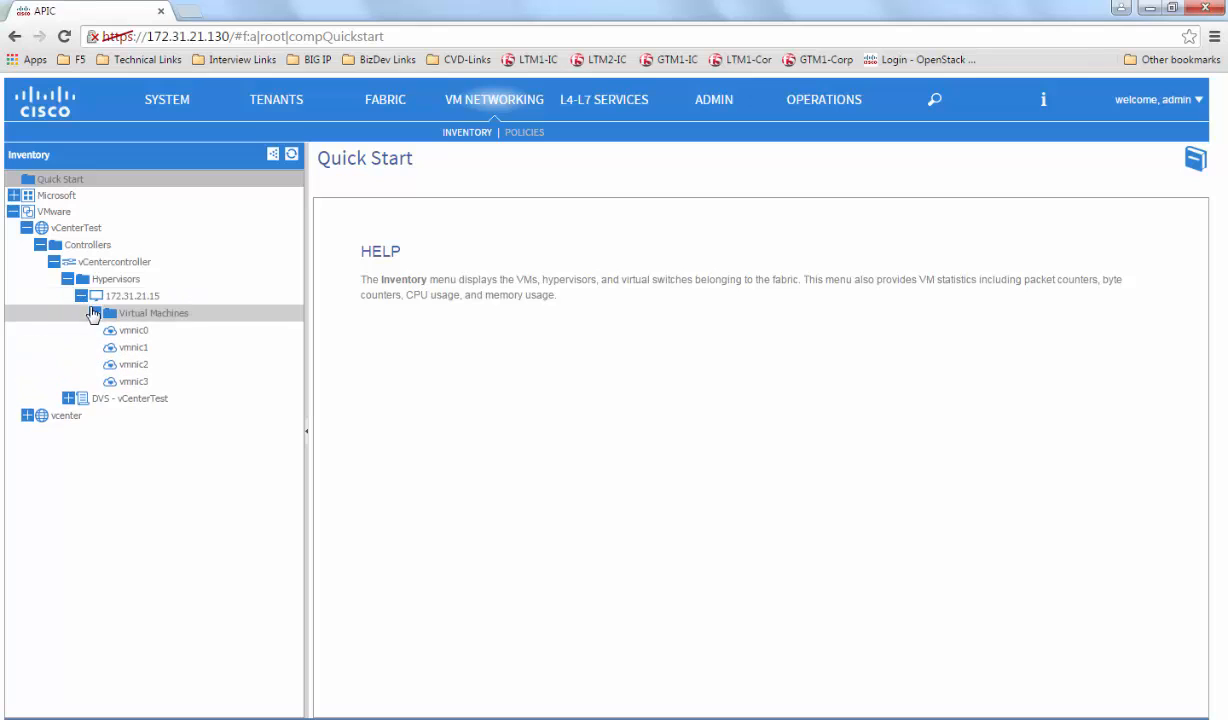
left_click(96, 312)
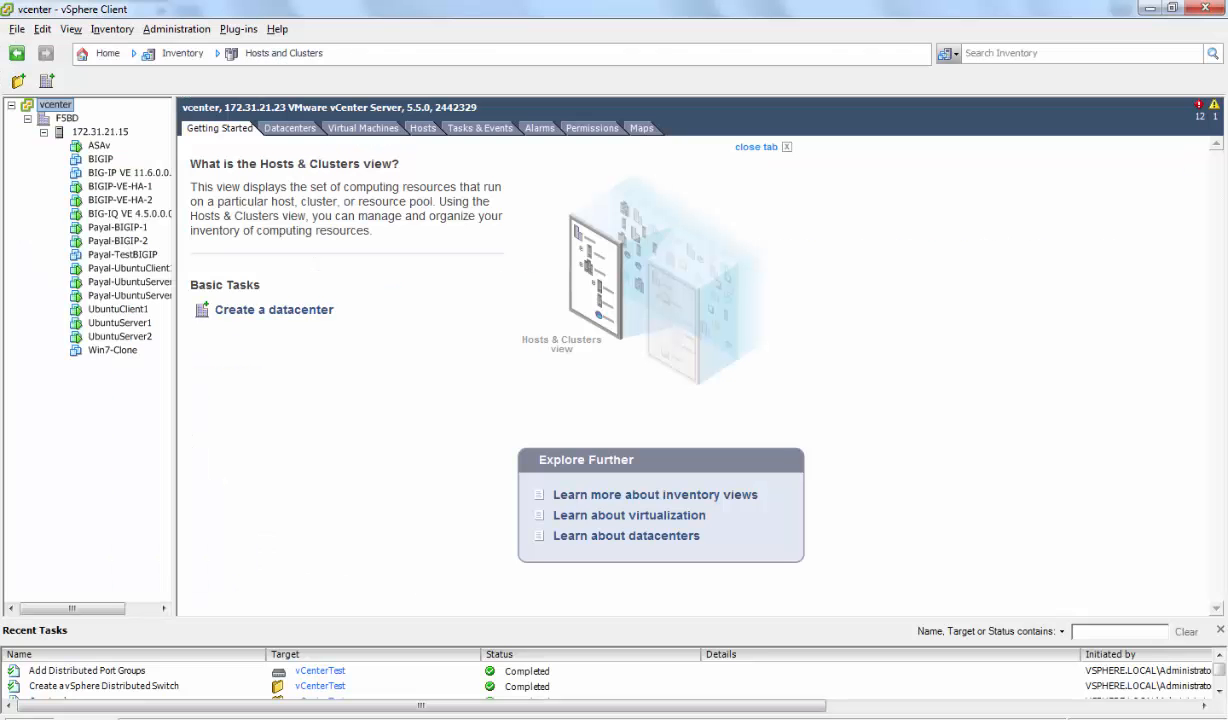
mouse_move(140, 128)
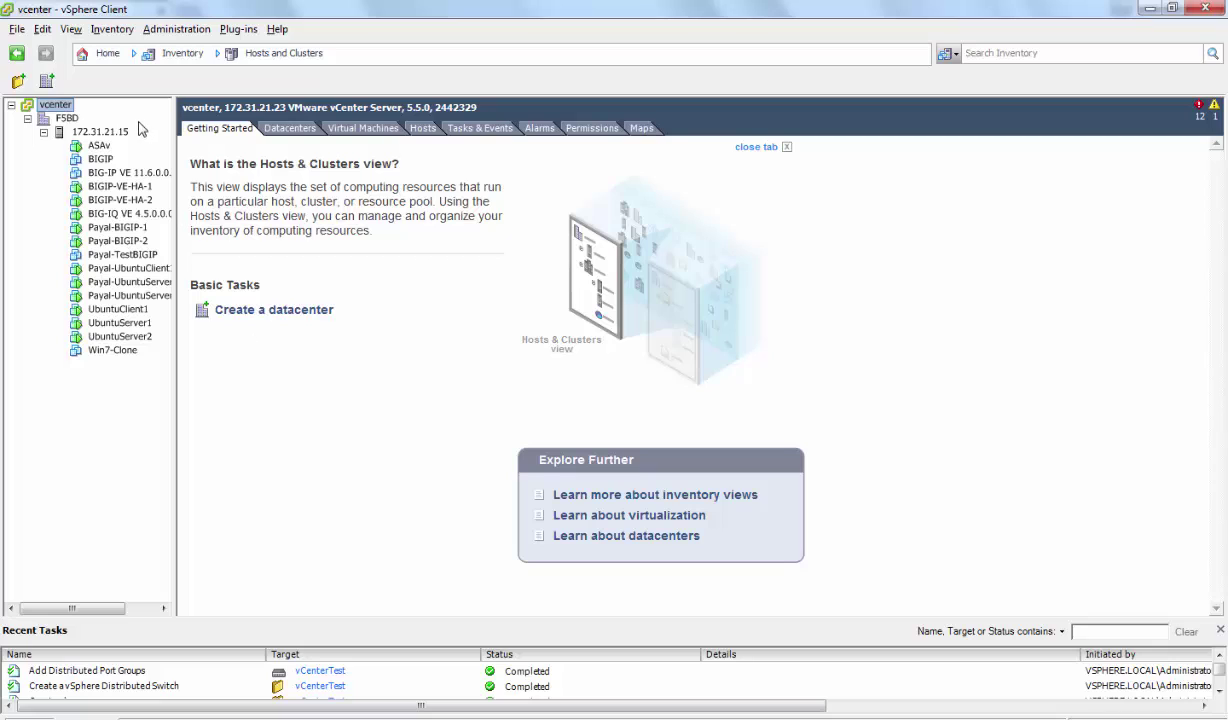
mouse_move(220, 62)
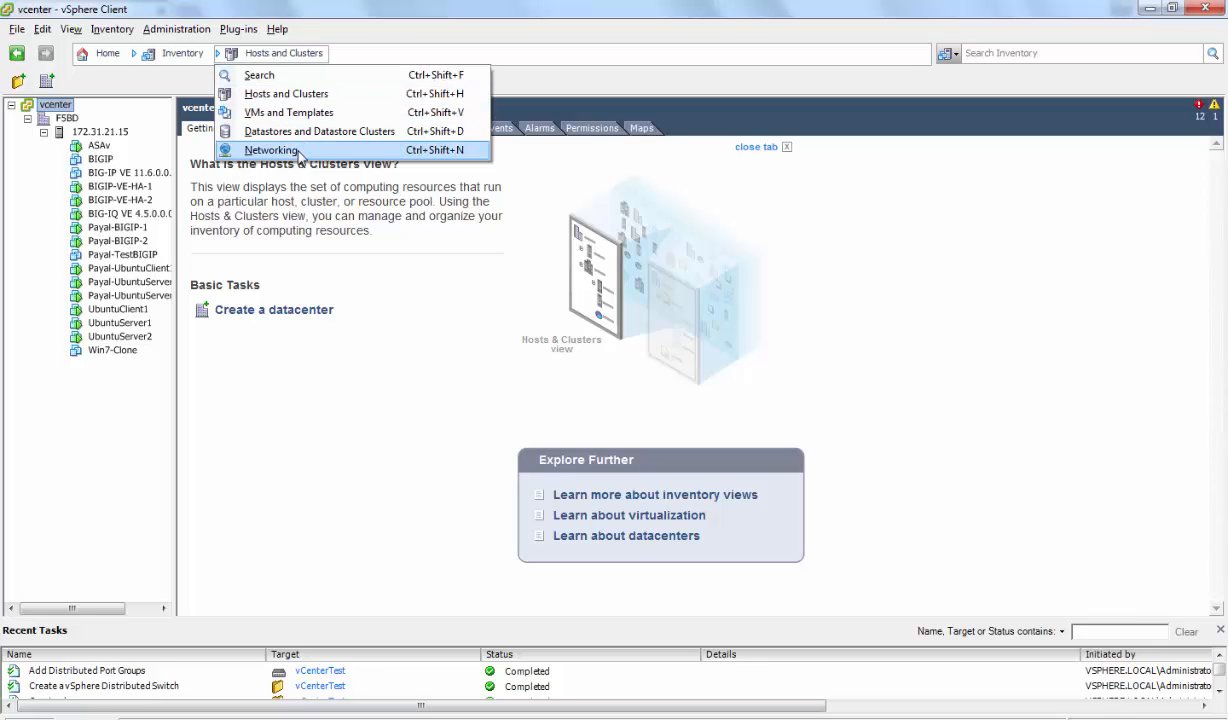
Show the vSphere Networking inventory with the vCenterTest folder expanded to its distributed switch
left_click(272, 150)
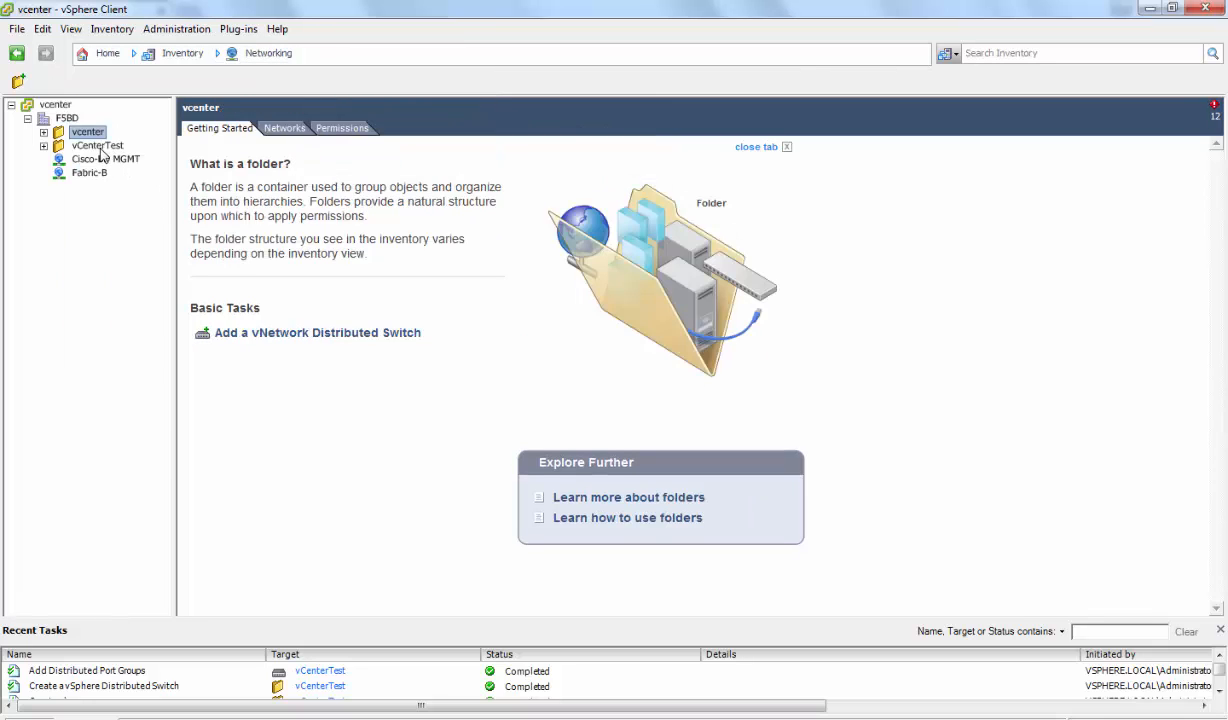
left_click(44, 160)
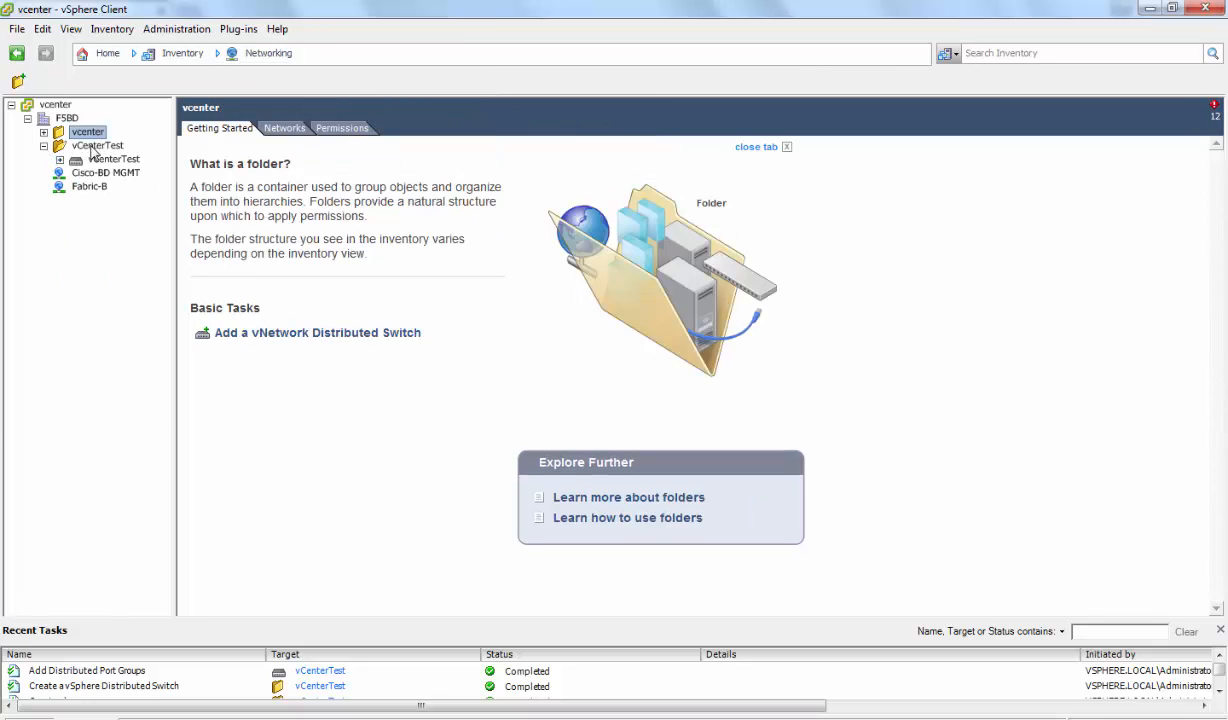